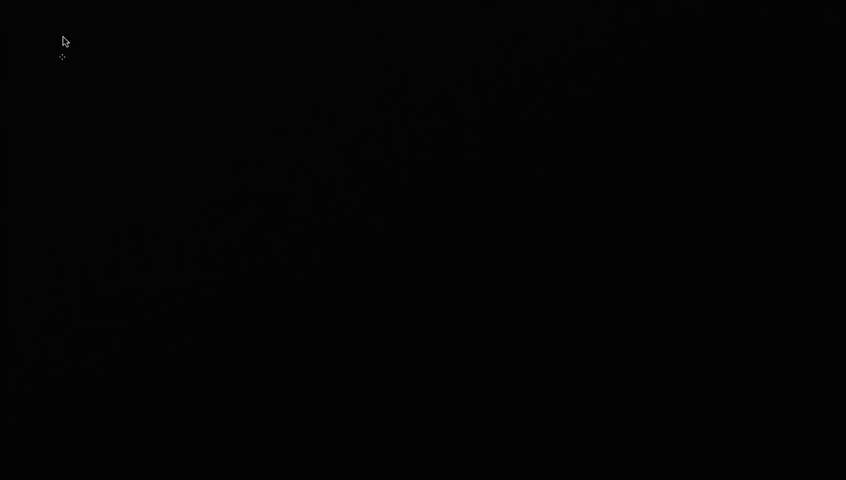
mouse_move(72, 60)
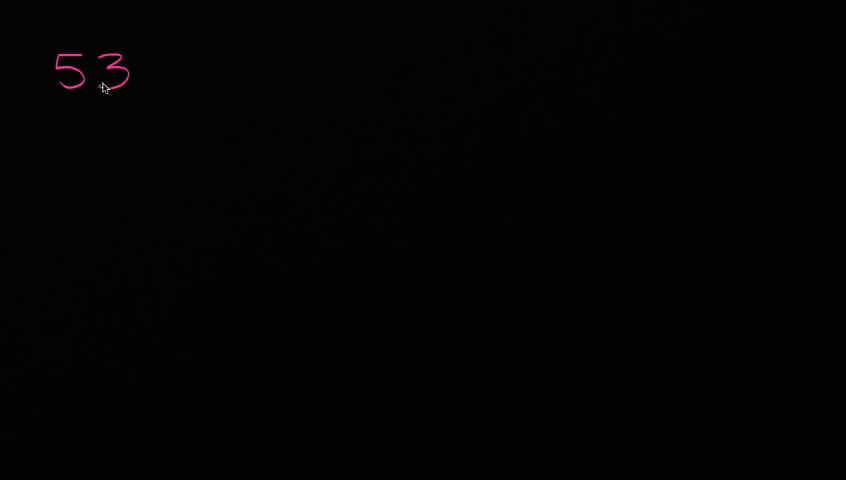
mouse_move(152, 66)
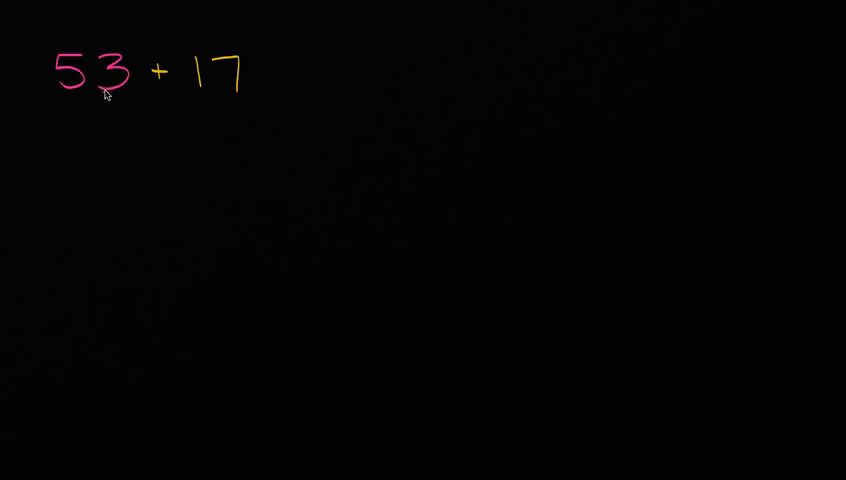
mouse_move(42, 156)
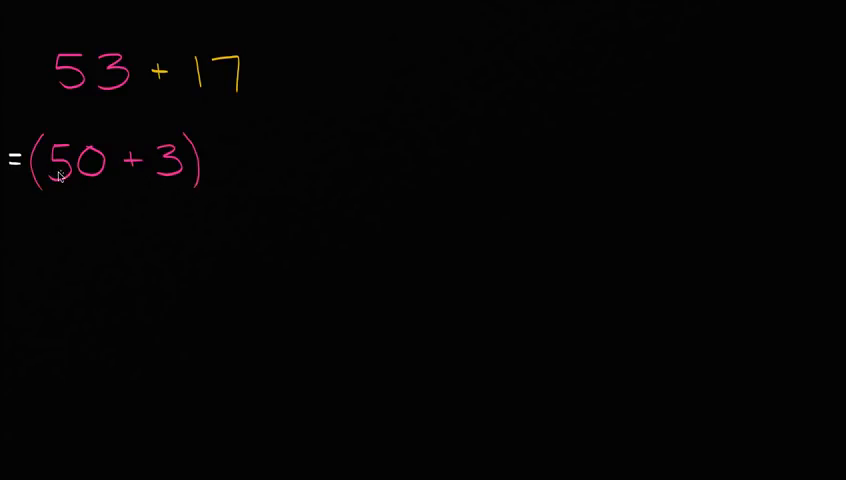
mouse_move(128, 184)
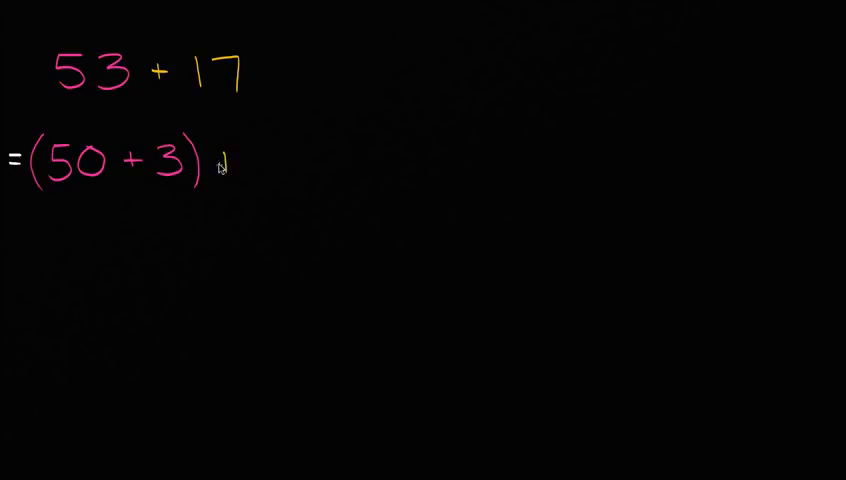
- Handwrite + 17, then = 50 + (3 + 17), and begin the next line with = 50
type("+17")
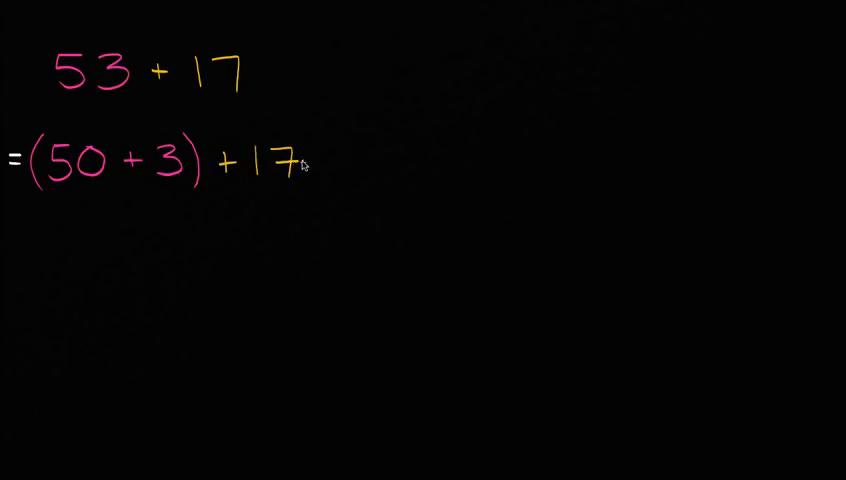
mouse_move(38, 290)
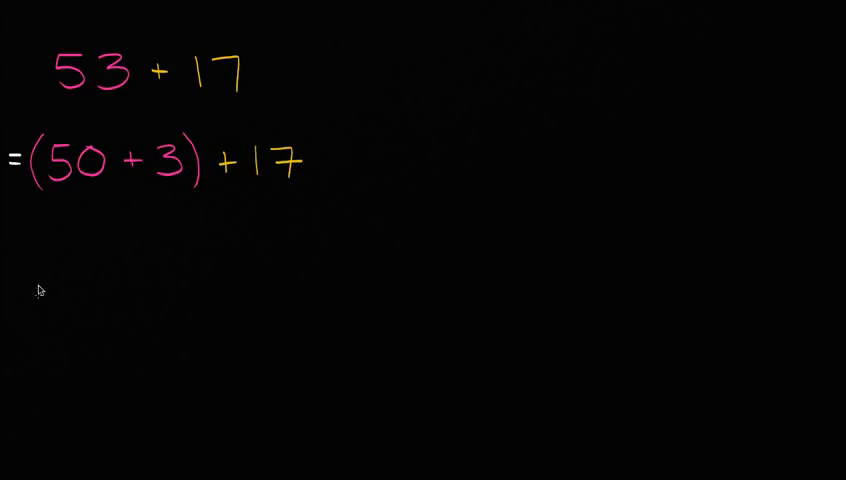
mouse_move(50, 180)
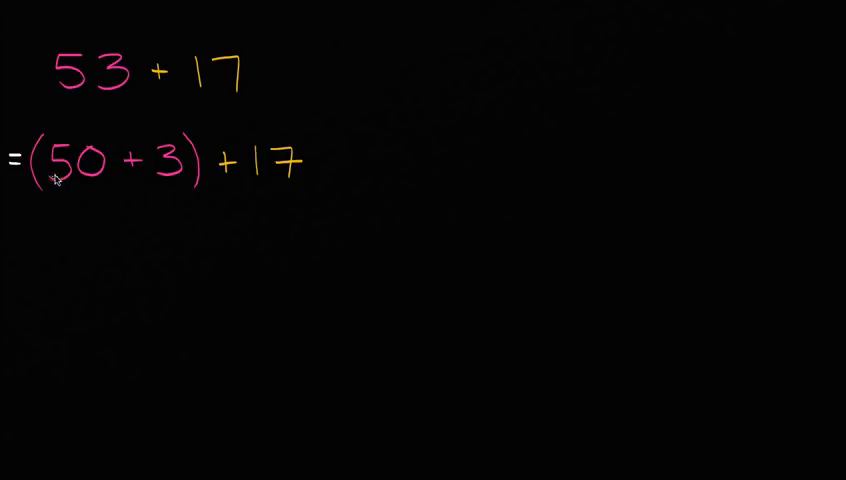
mouse_move(276, 186)
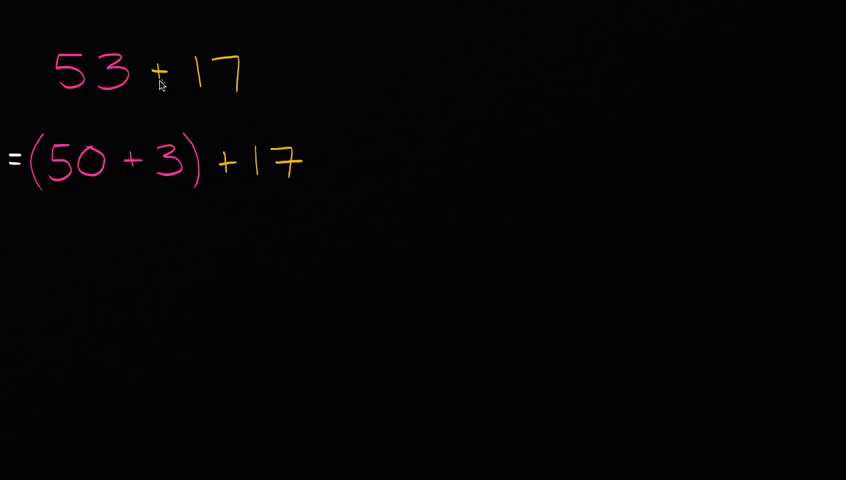
mouse_move(8, 254)
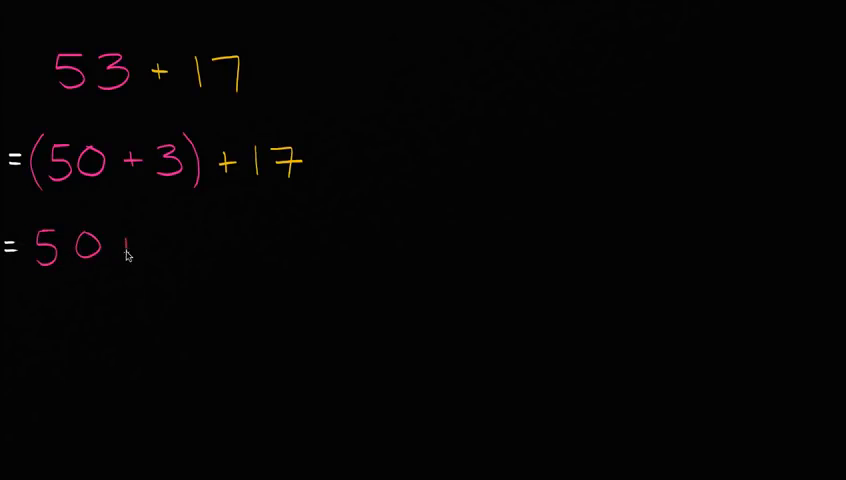
type("+3")
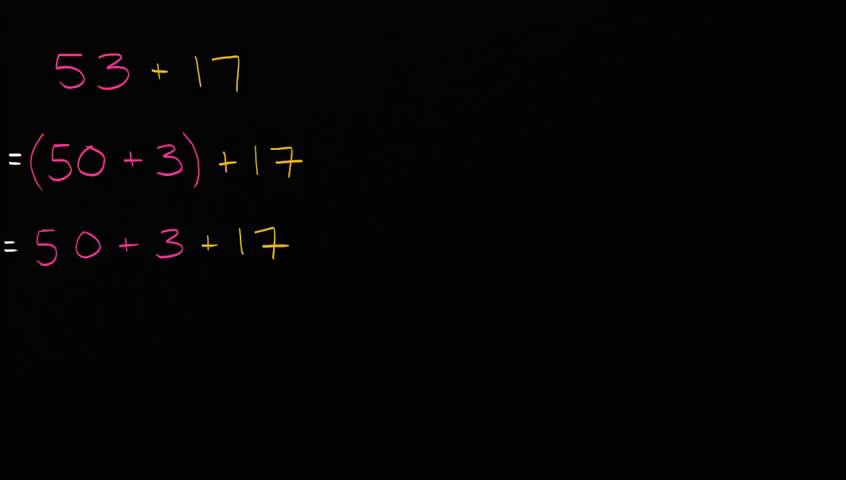
left_click_drag(150, 216, 164, 264)
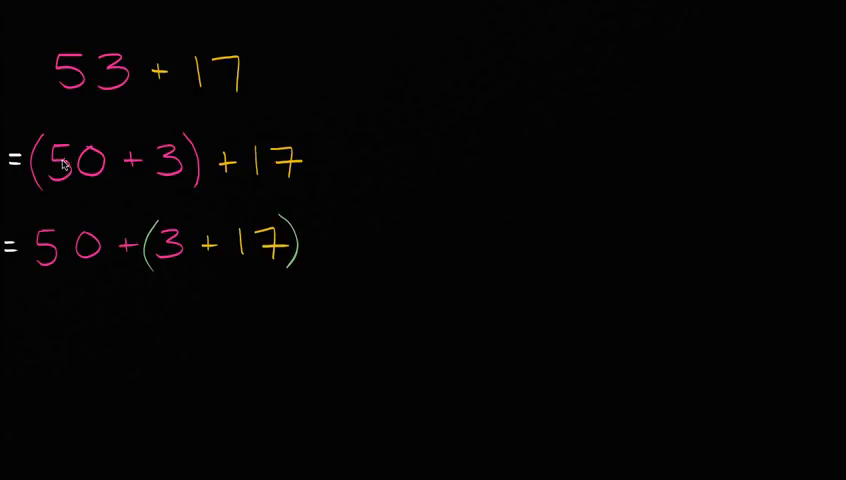
mouse_move(38, 152)
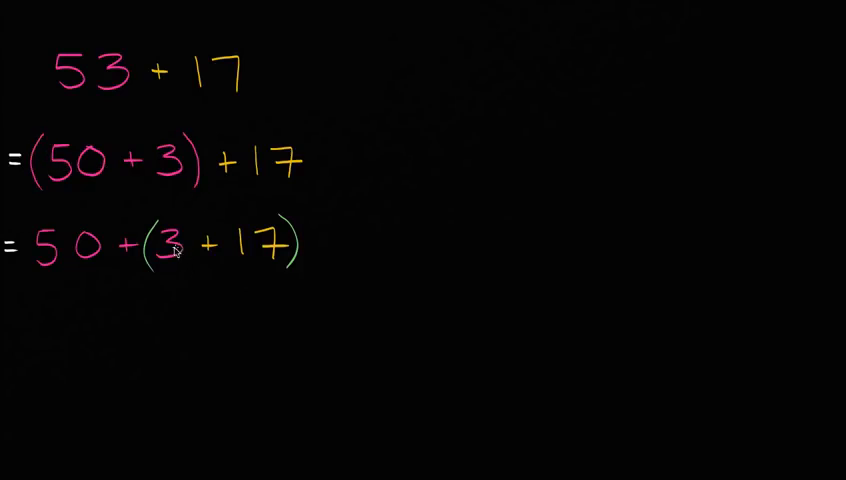
mouse_move(264, 268)
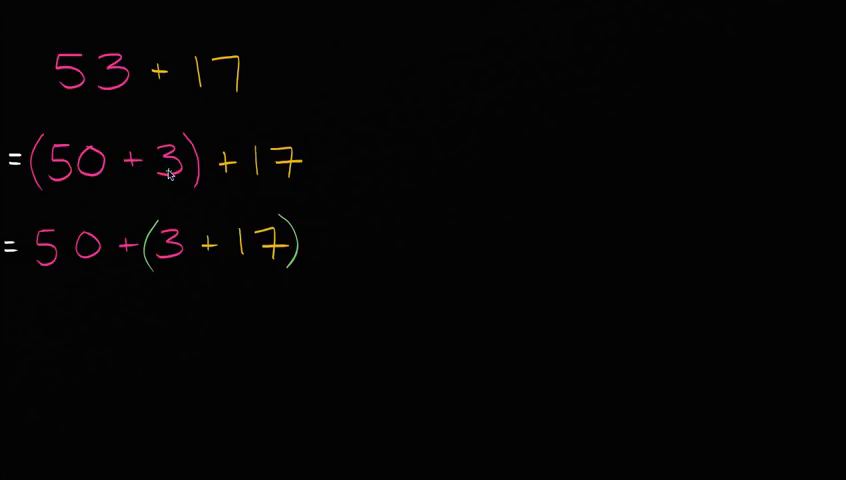
mouse_move(168, 268)
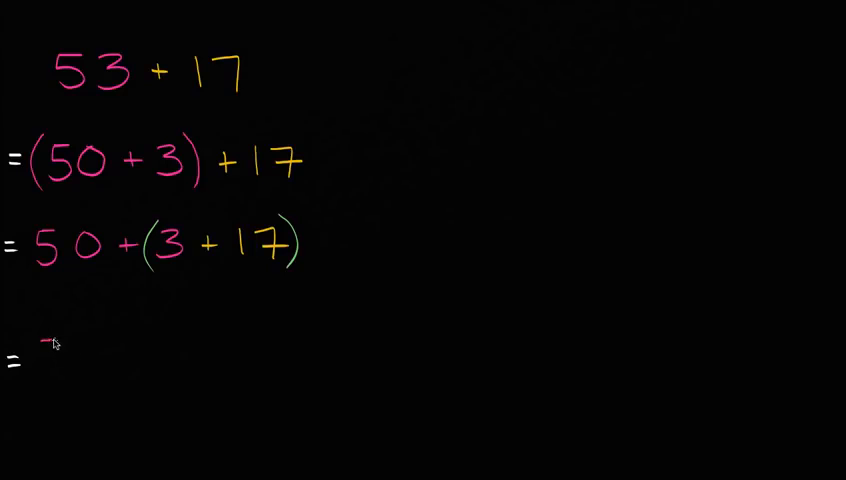
type("50 +")
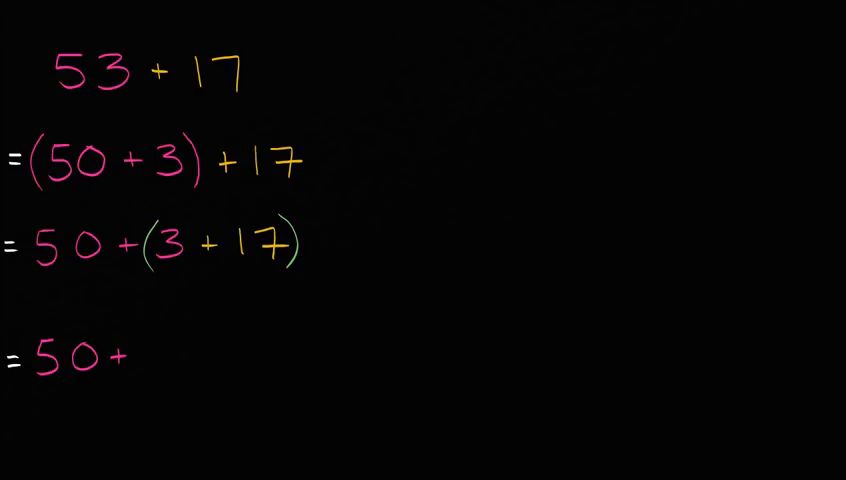
- Underline (3 + 17) in green, write = 50 + 20 underlined, then = 70
left_click_drag(150, 276, 284, 272)
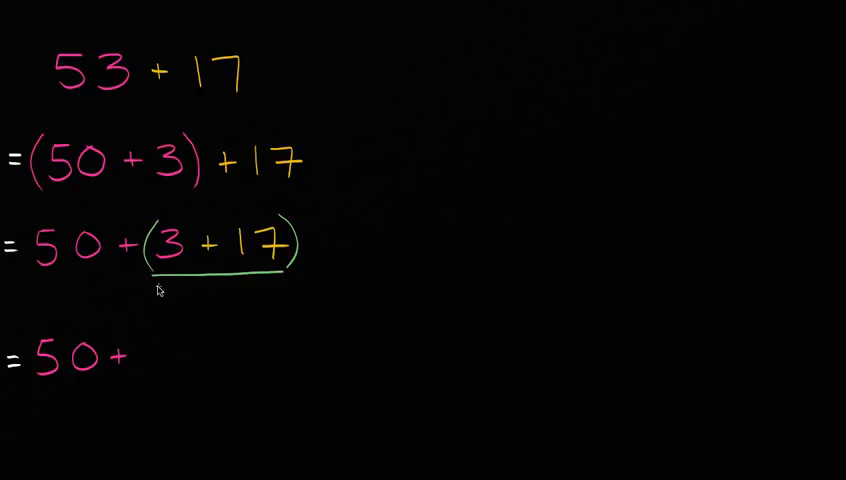
left_click_drag(156, 290, 280, 288)
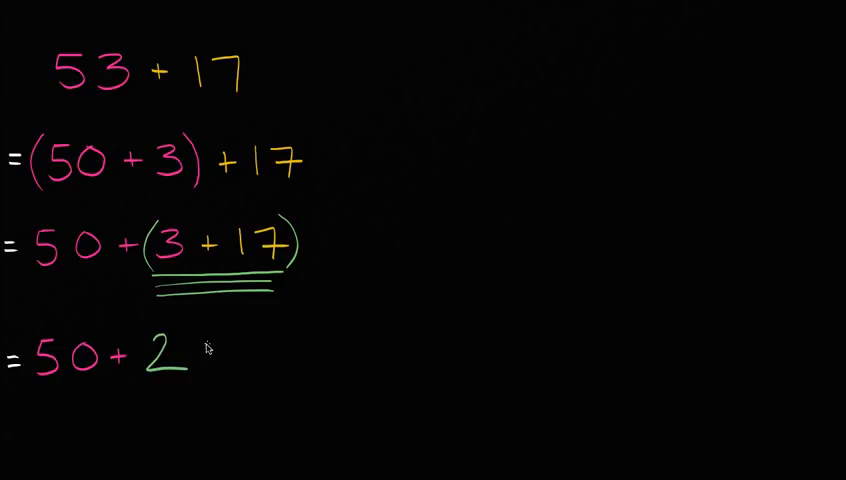
type("0")
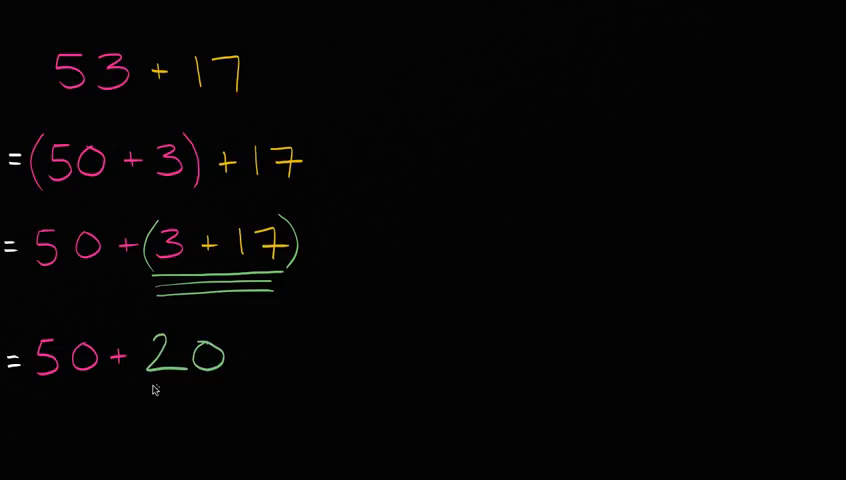
mouse_move(58, 380)
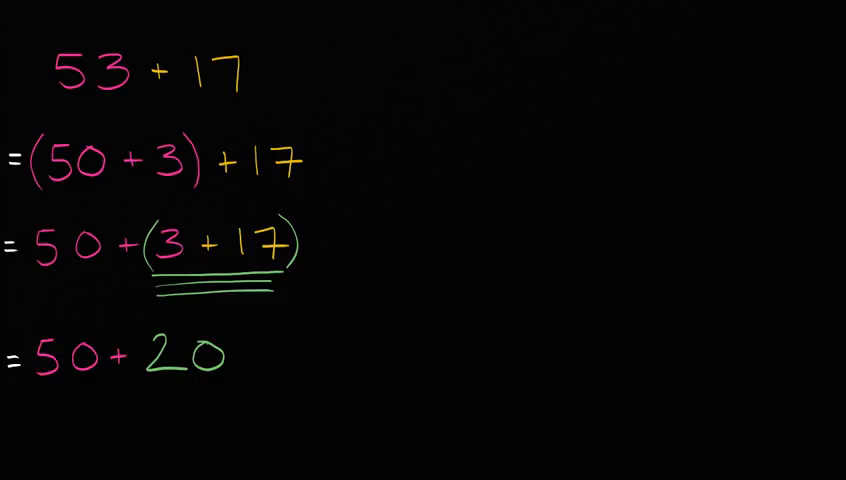
left_click_drag(24, 384, 214, 380)
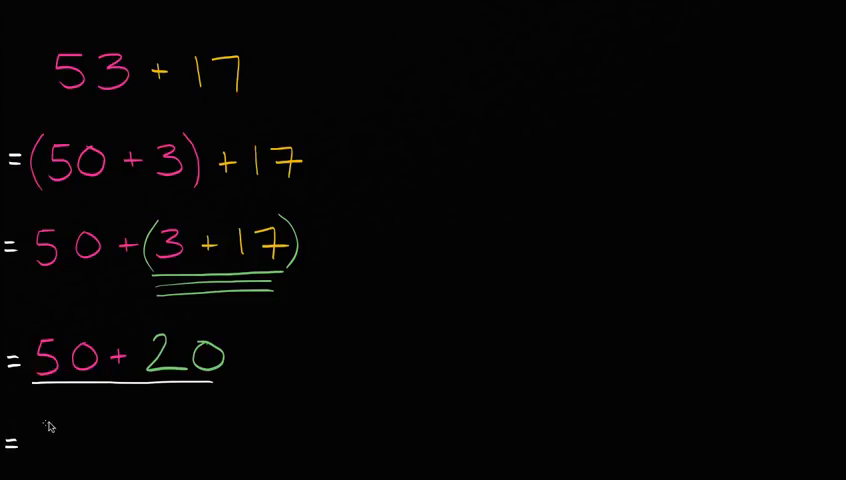
type("70")
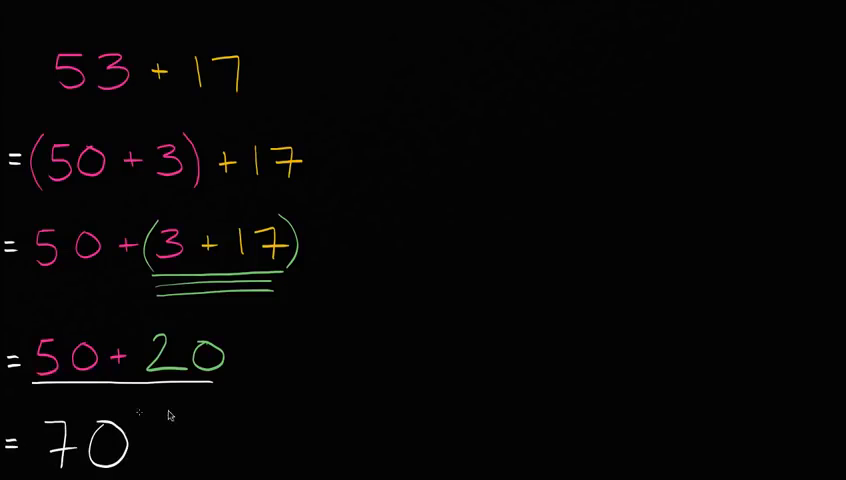
mouse_move(308, 362)
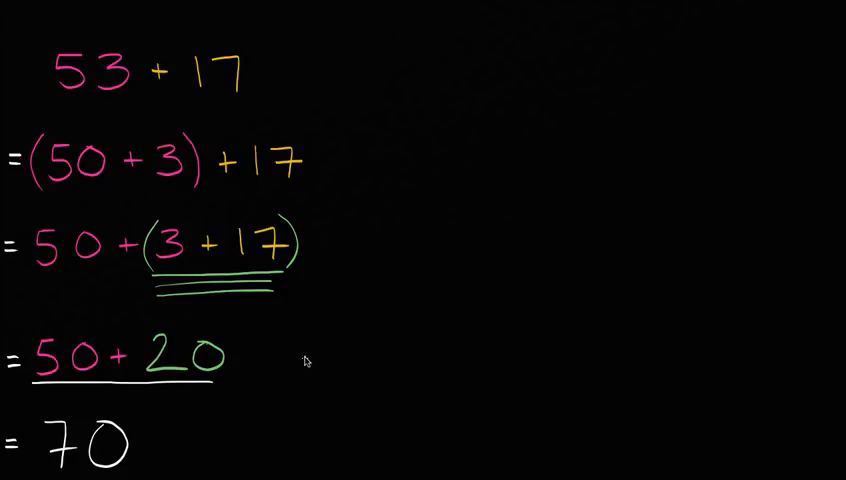
mouse_move(296, 364)
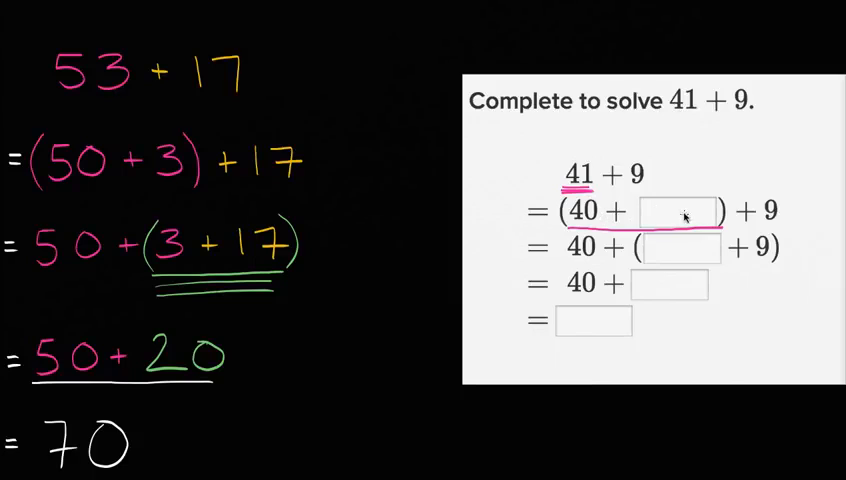
- Write 1 in the first two blank boxes of the pasted 41 + 9 exercise
type("1")
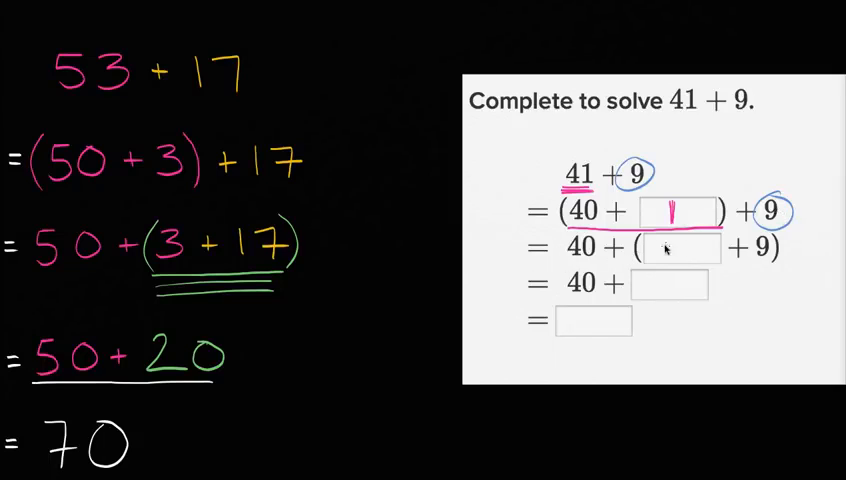
type("1")
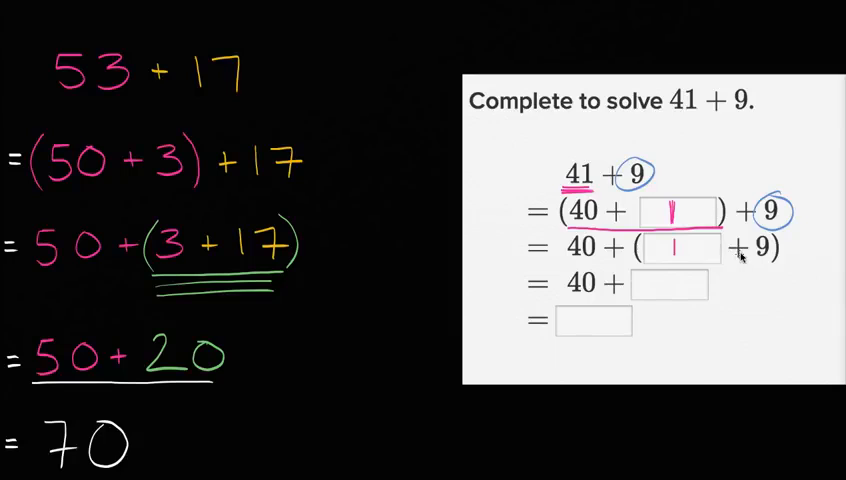
mouse_move(88, 312)
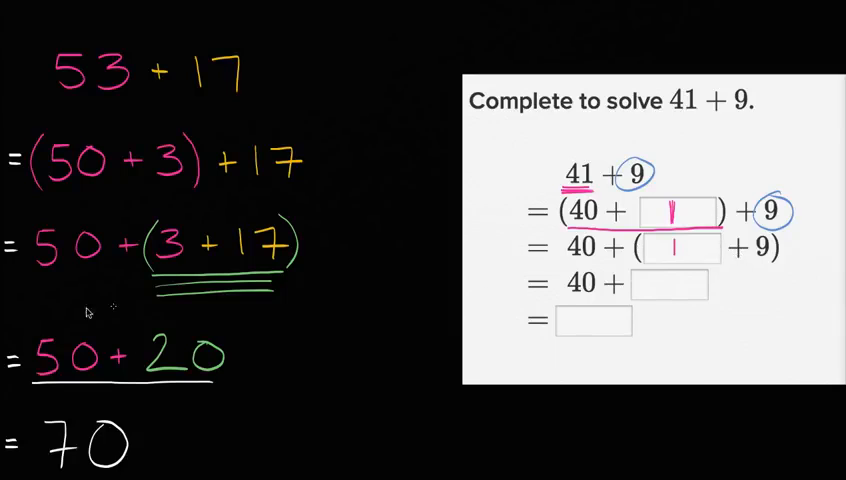